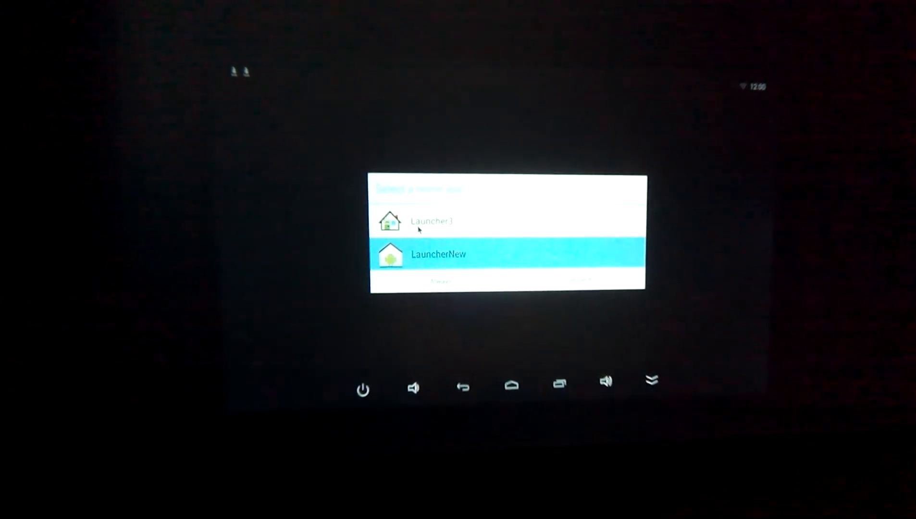
- Choose one of the offered home apps in the Select a Home app chooser
left_click(433, 221)
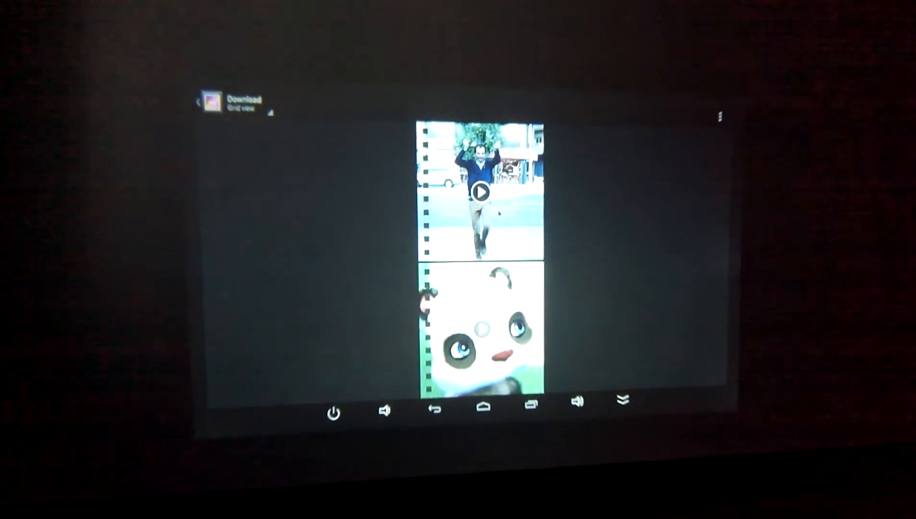
- Show the street-dancing video from the Download folder full-screen in Gallery
left_click(482, 193)
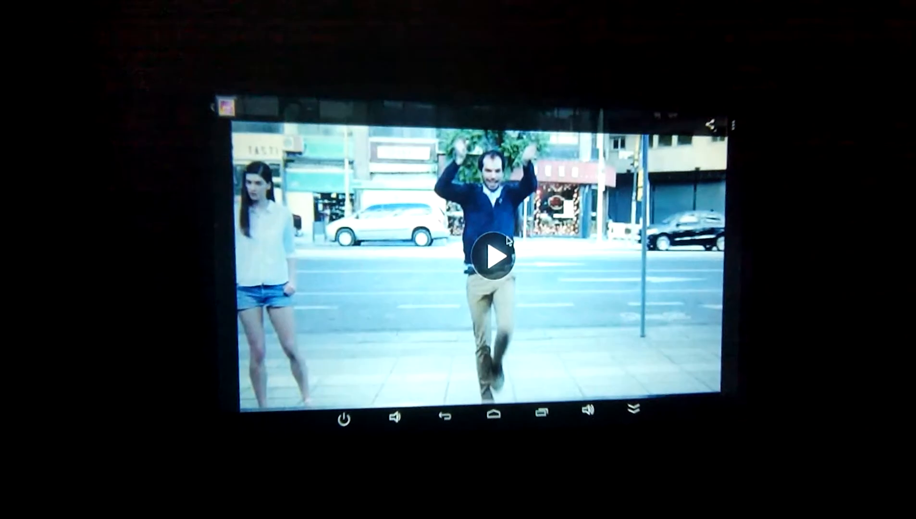